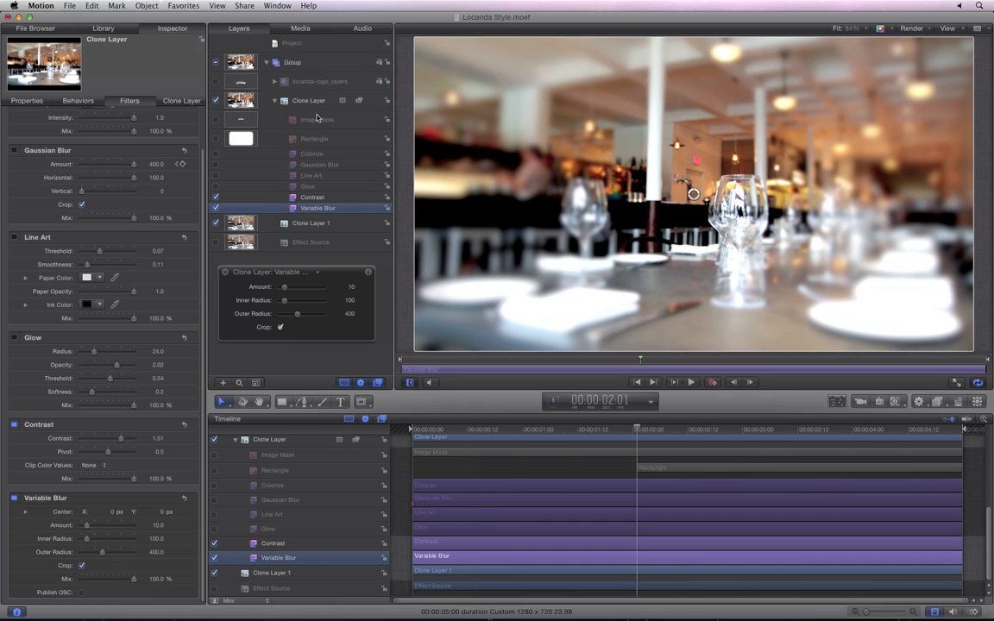
# Select the Clone Layer to expose its blend mode controls in the HUD
pyautogui.click(307, 100)
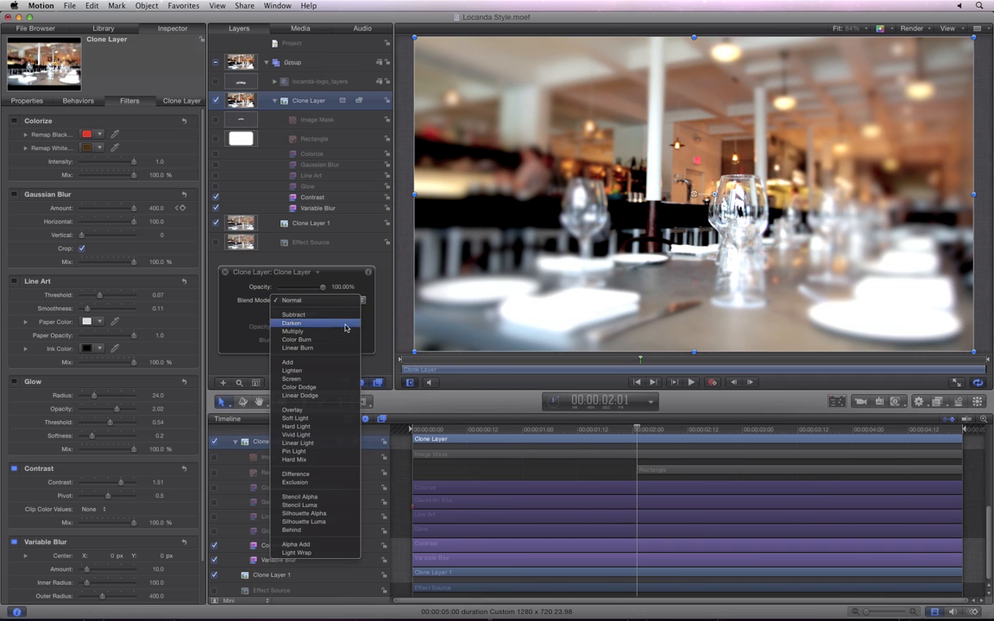
# Keep Normal blend and scrub the Clone Layer opacity to 0% and back to 100%
pyautogui.click(294, 331)
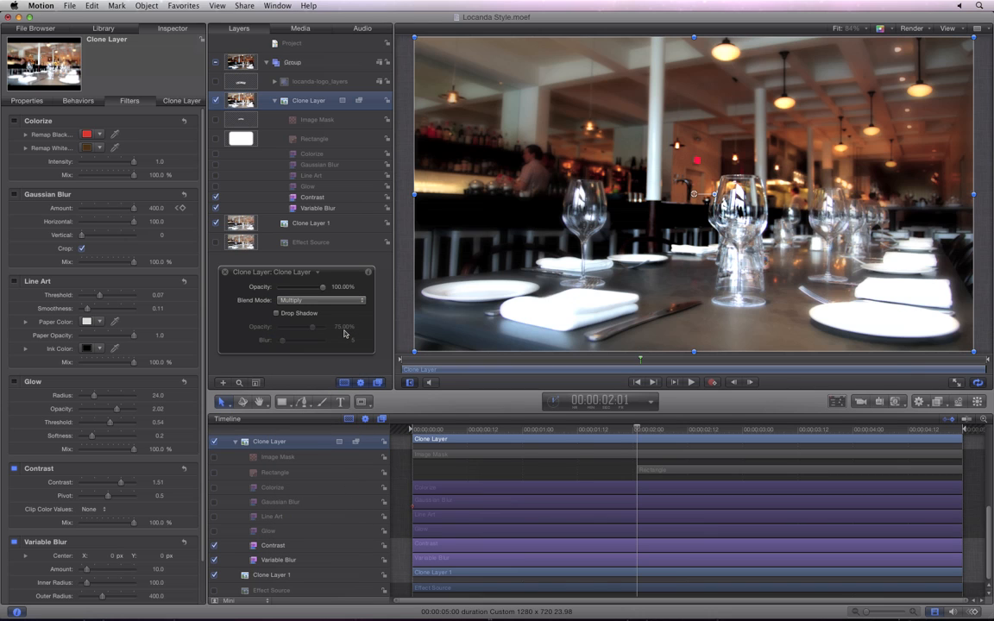
pyautogui.moveTo(321, 286)
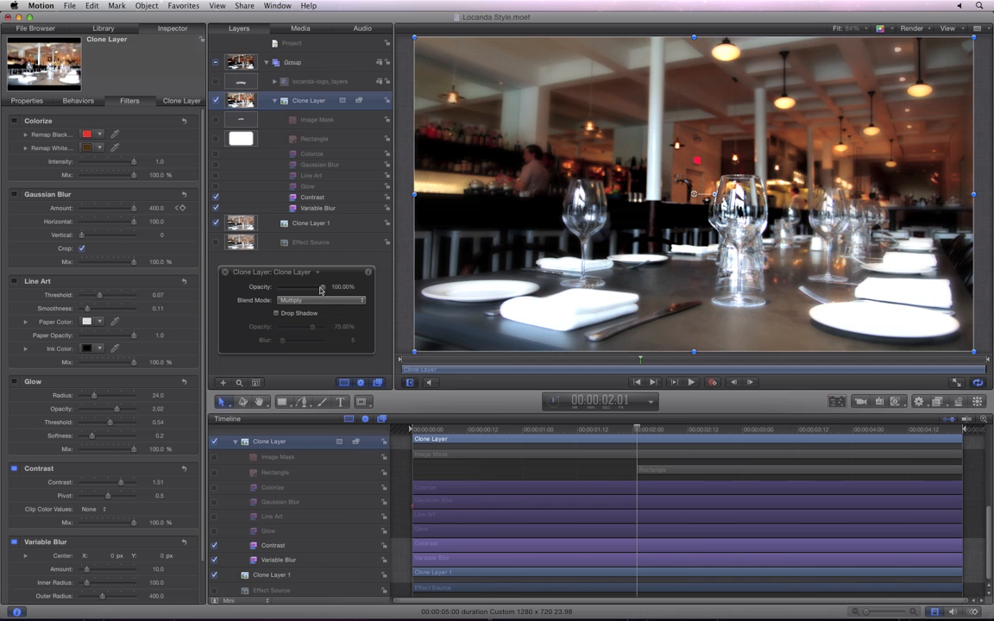
pyautogui.moveTo(320, 286); pyautogui.dragTo(279, 286)
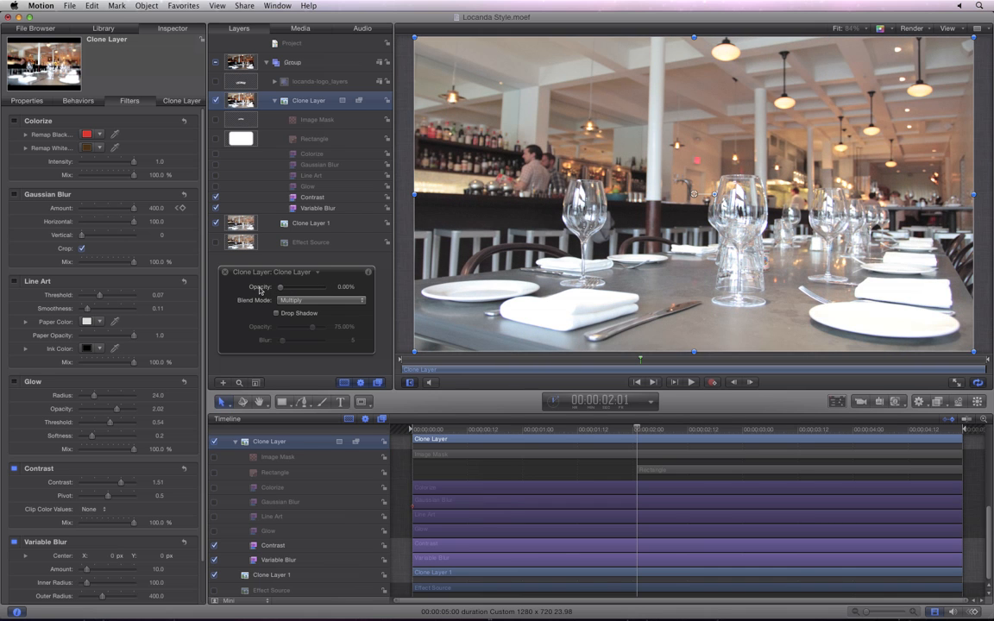
pyautogui.moveTo(280, 287); pyautogui.dragTo(293, 286)
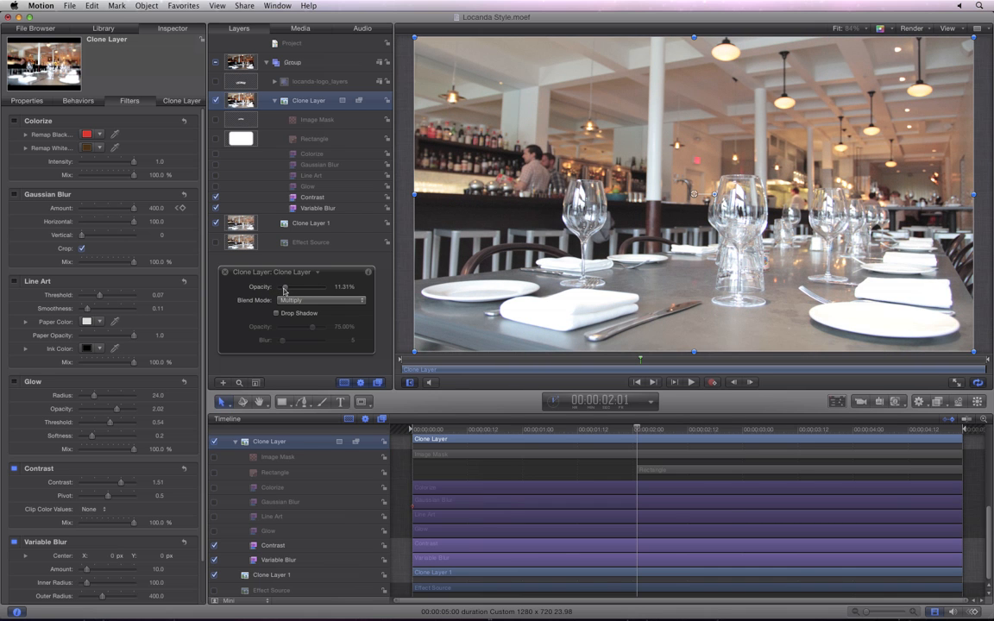
pyautogui.moveTo(285, 286); pyautogui.dragTo(325, 287)
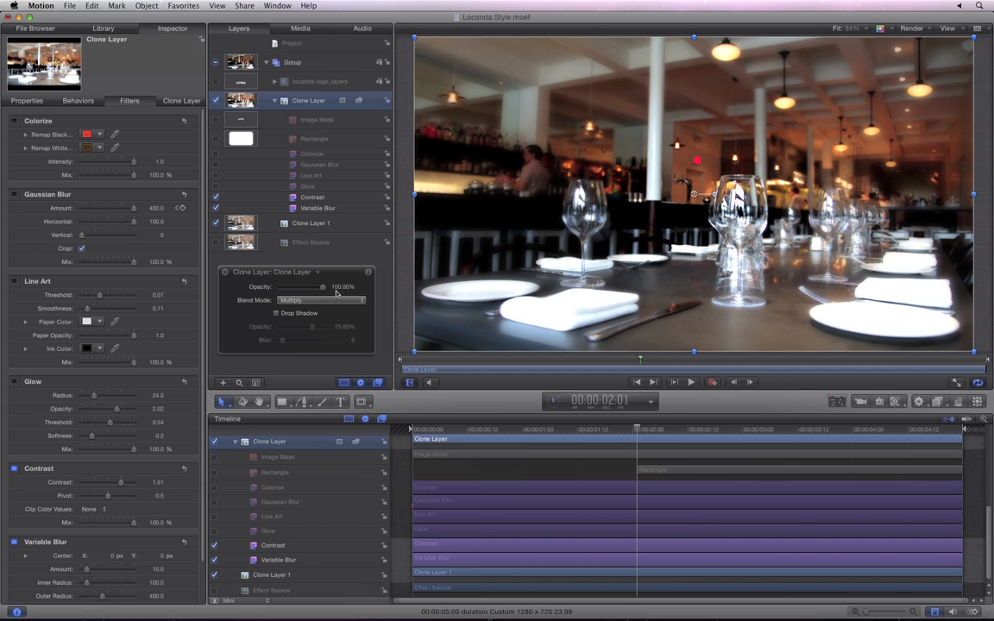
pyautogui.click(320, 300)
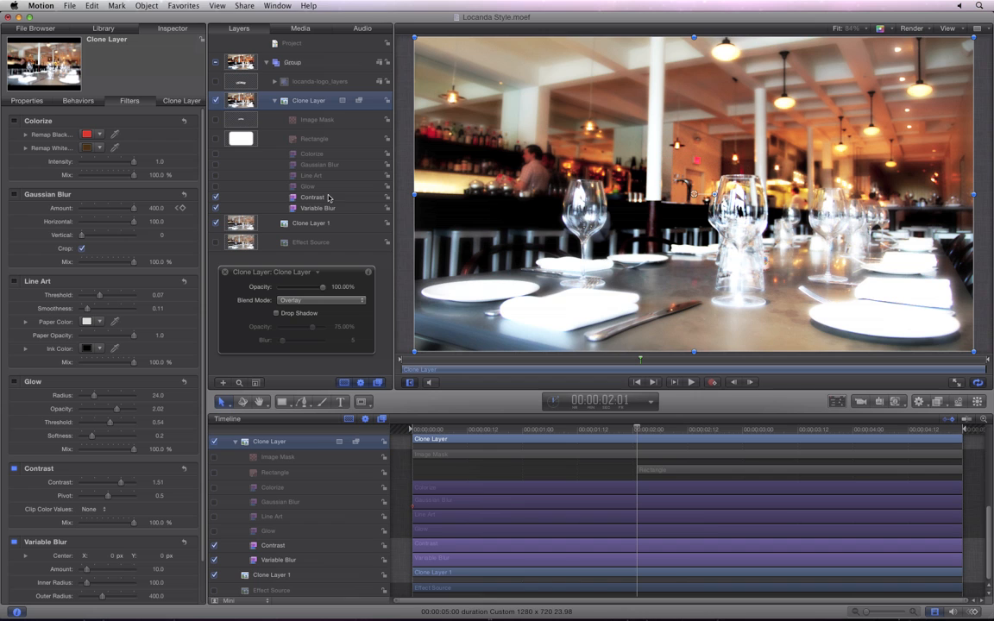
# Try Soft Light, then set the Clone Layer's blend mode to Hard Light
pyautogui.click(214, 100)
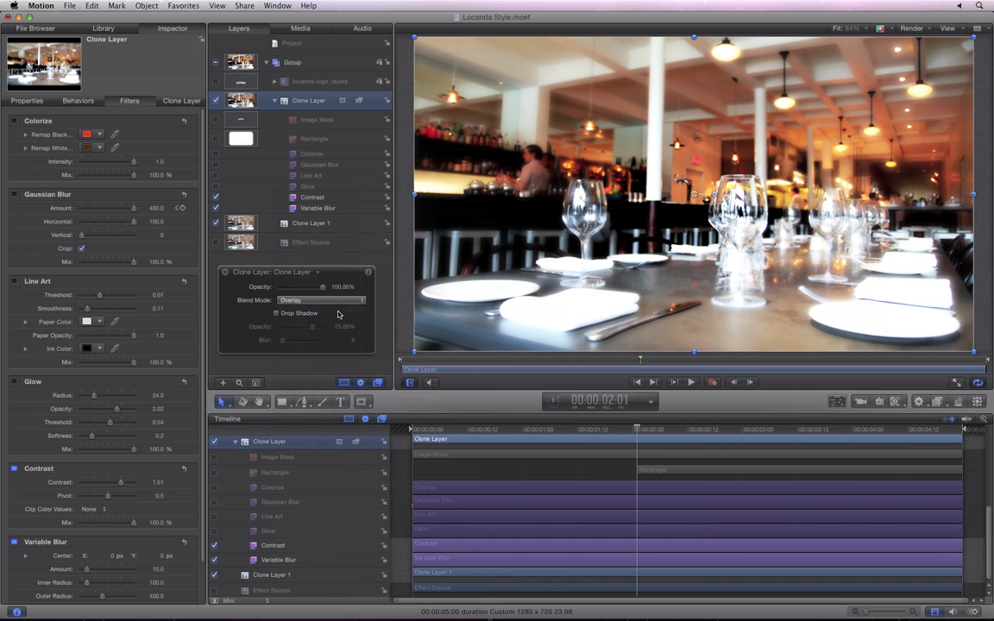
pyautogui.click(321, 300)
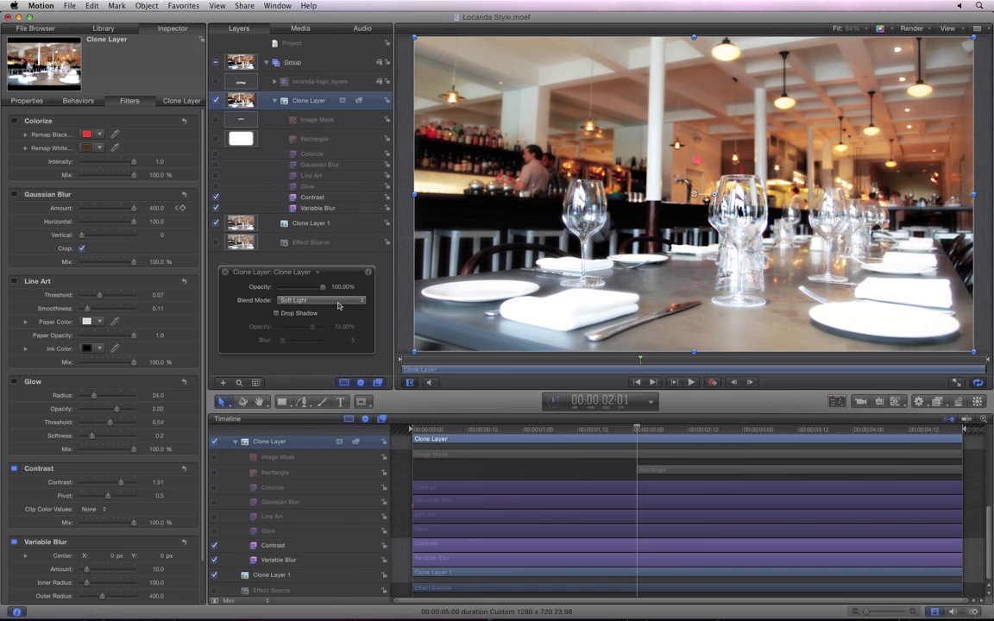
pyautogui.click(321, 300)
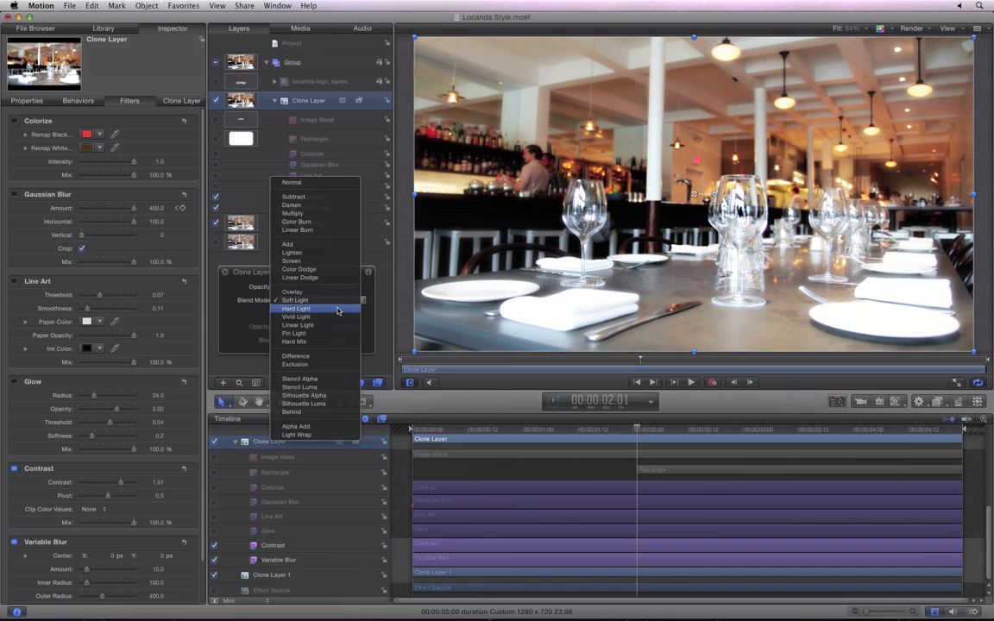
pyautogui.click(297, 309)
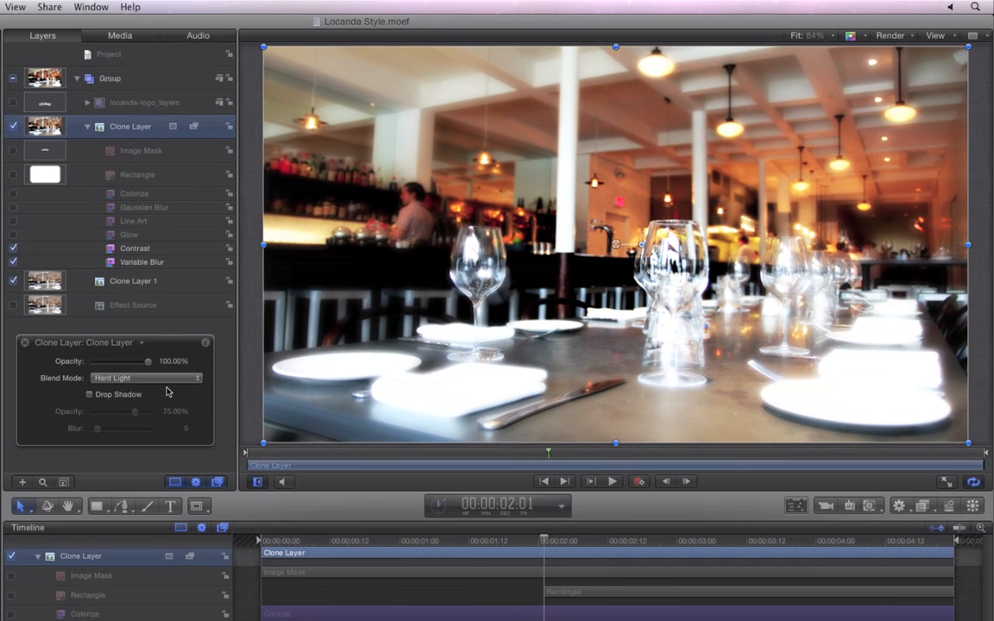
pyautogui.moveTo(54, 383)
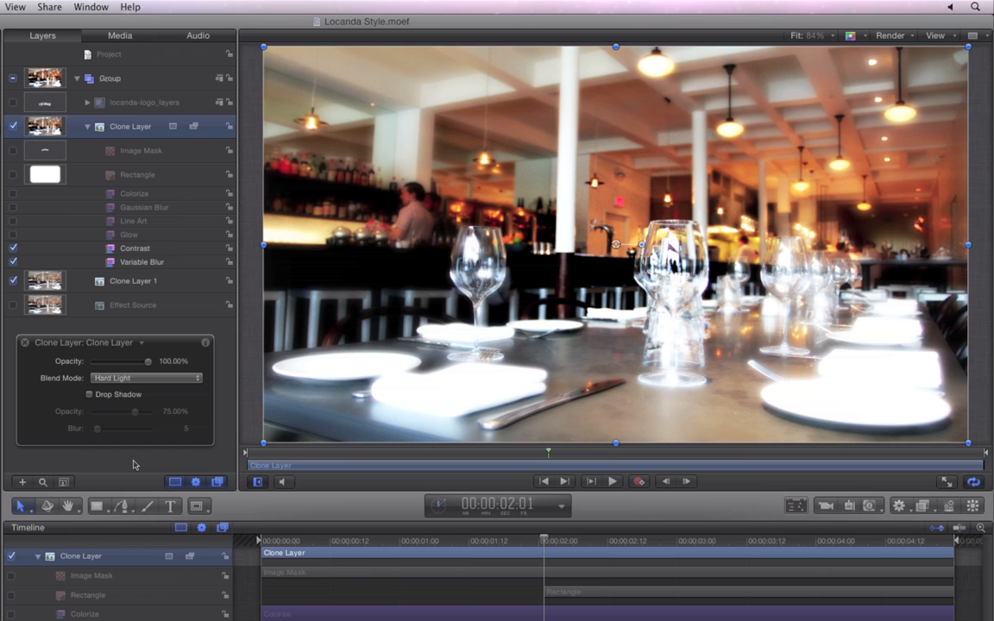
pyautogui.moveTo(73, 365)
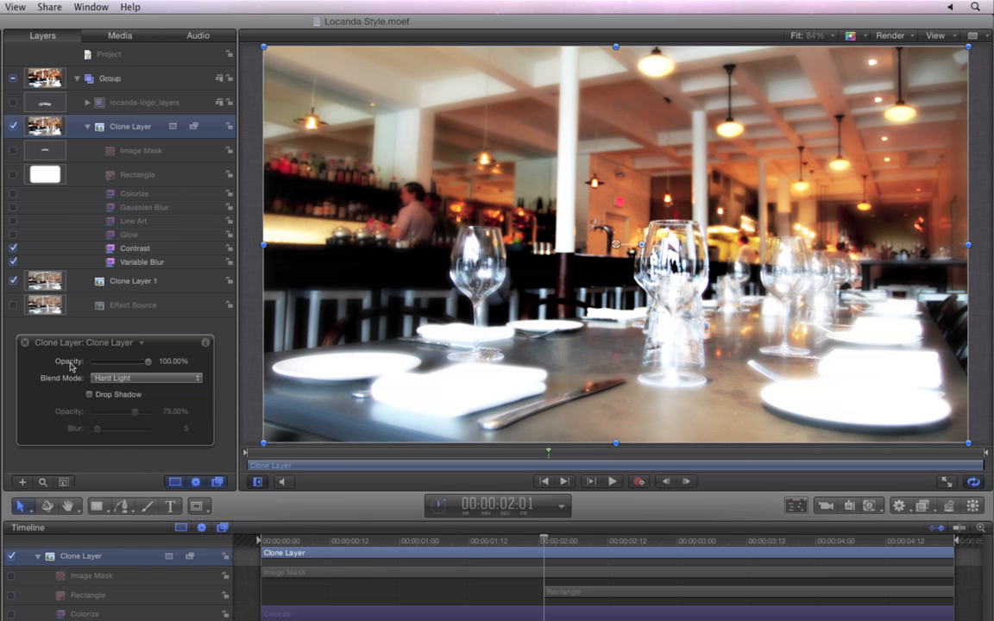
# Bring up the Opacity parameter's shortcut menu with the Publish option
pyautogui.rightClick(69, 362)
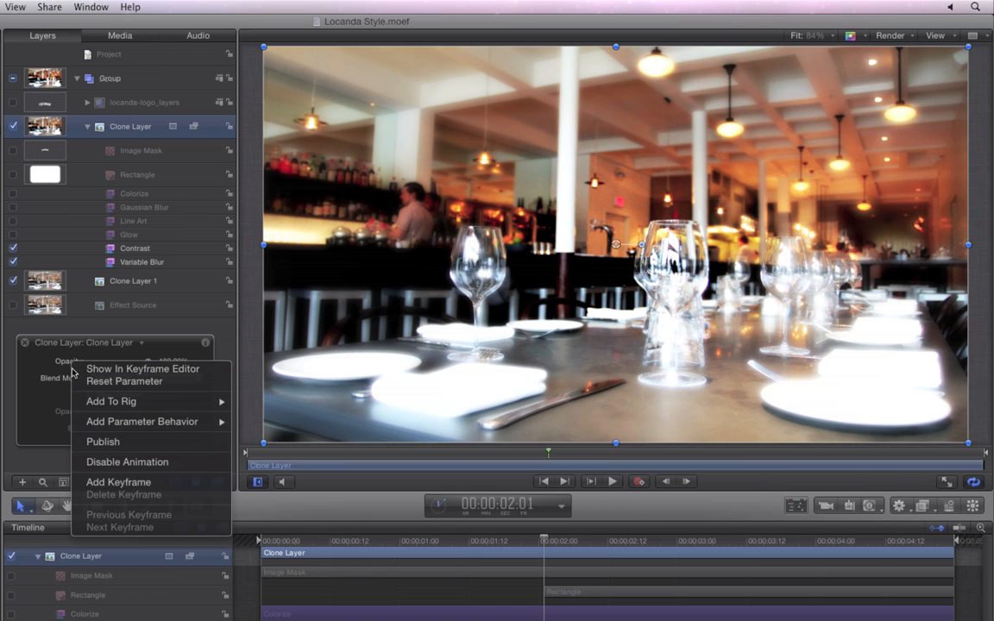